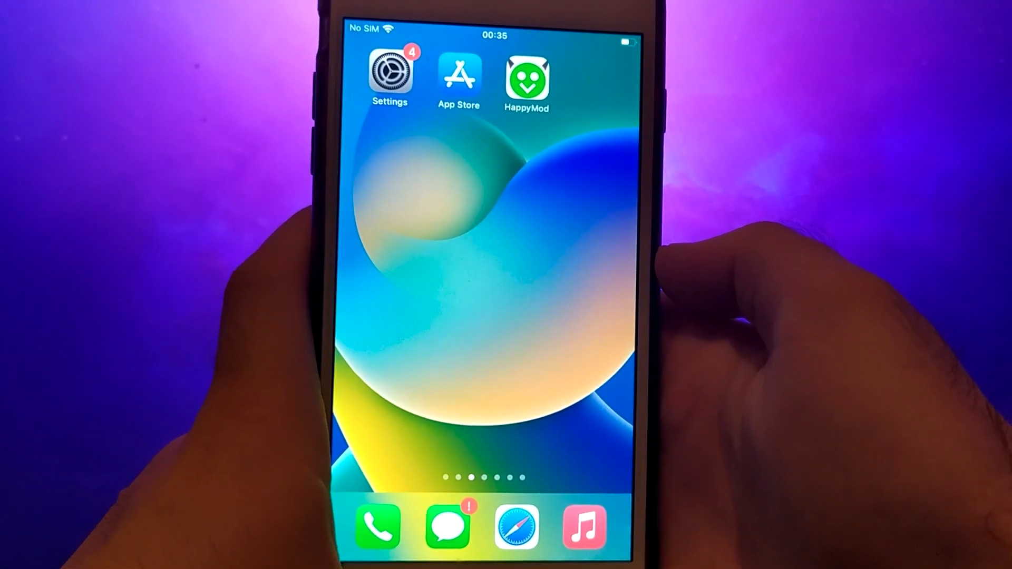
- Open General > Background App Refresh in Settings to view its Wi-Fi & Mobile Data option
click(389, 72)
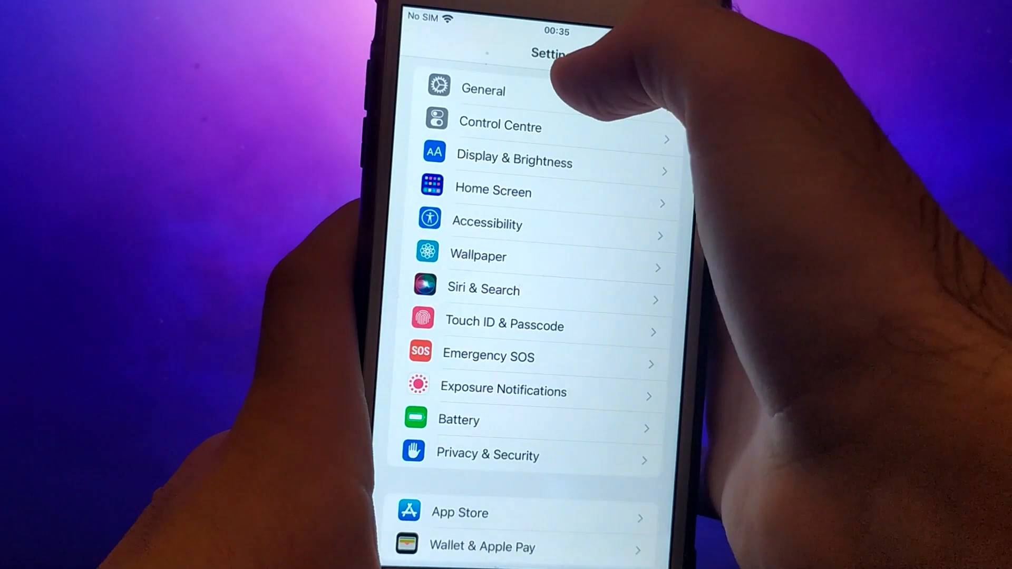
click(483, 90)
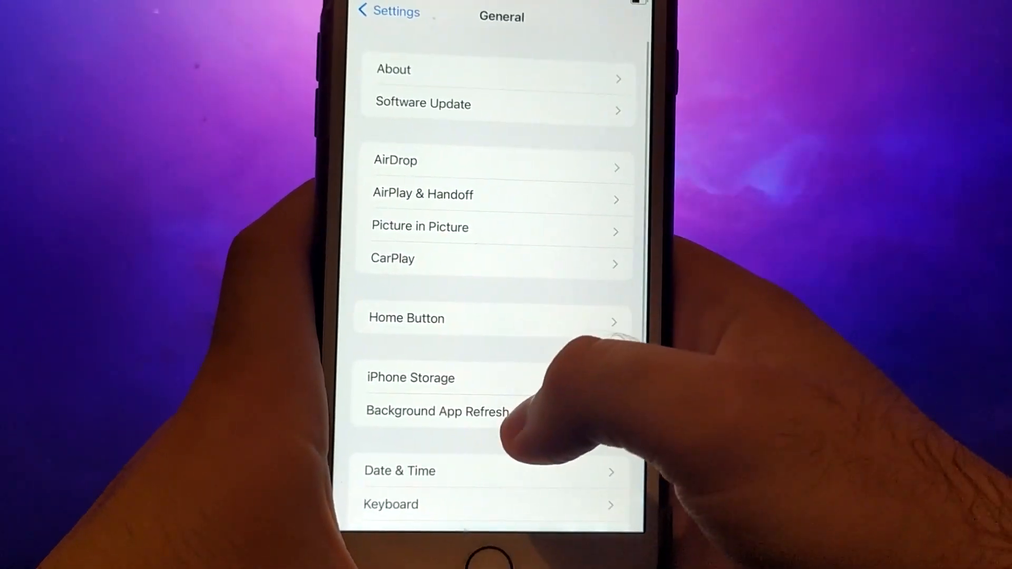
click(436, 411)
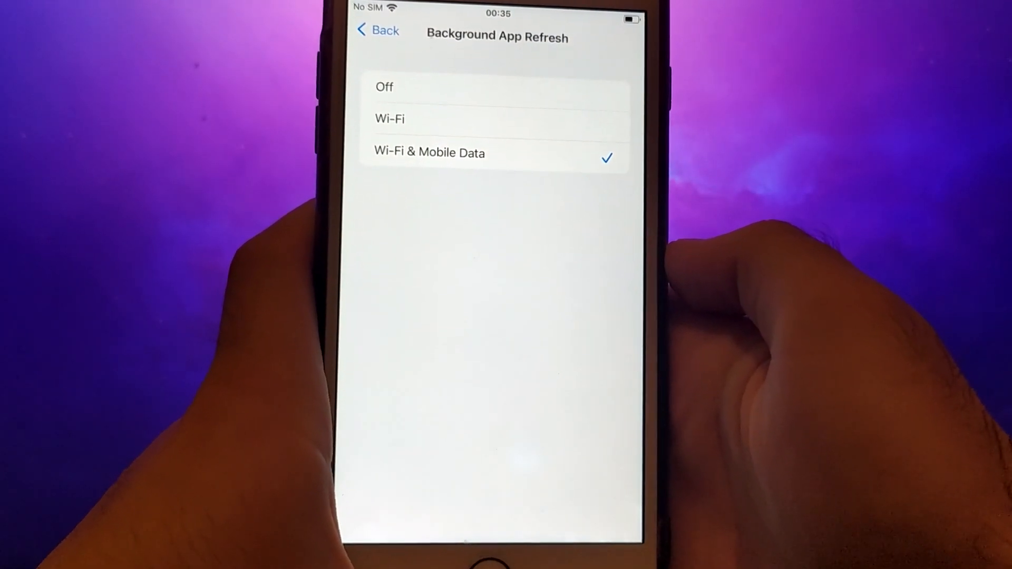
- Leave the Background App Refresh options and head back out of Settings
click(377, 30)
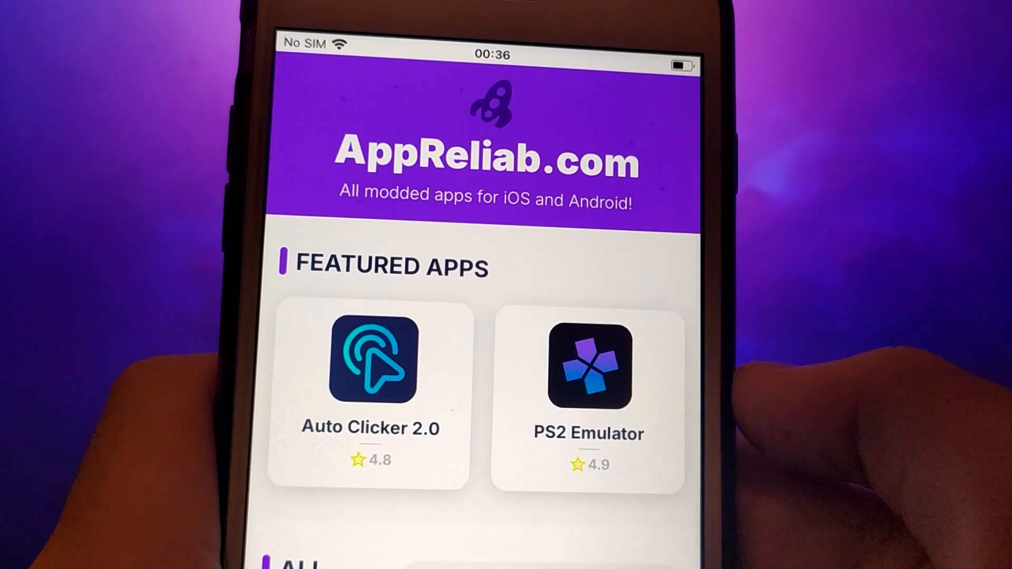
- Search appreliab.com for 'Hap' and open the HappyMod result
scroll(down, 3)
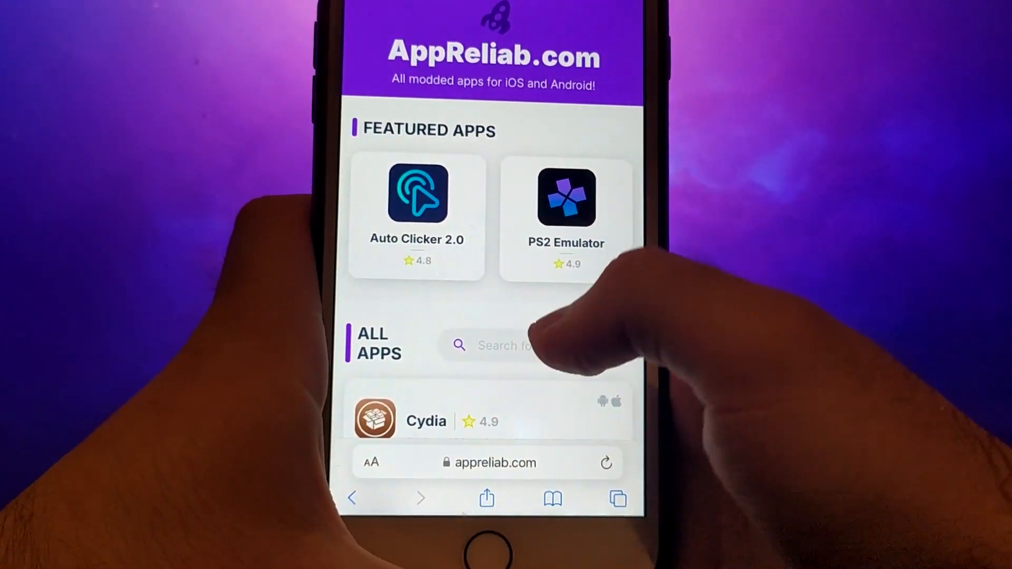
text(Hap)
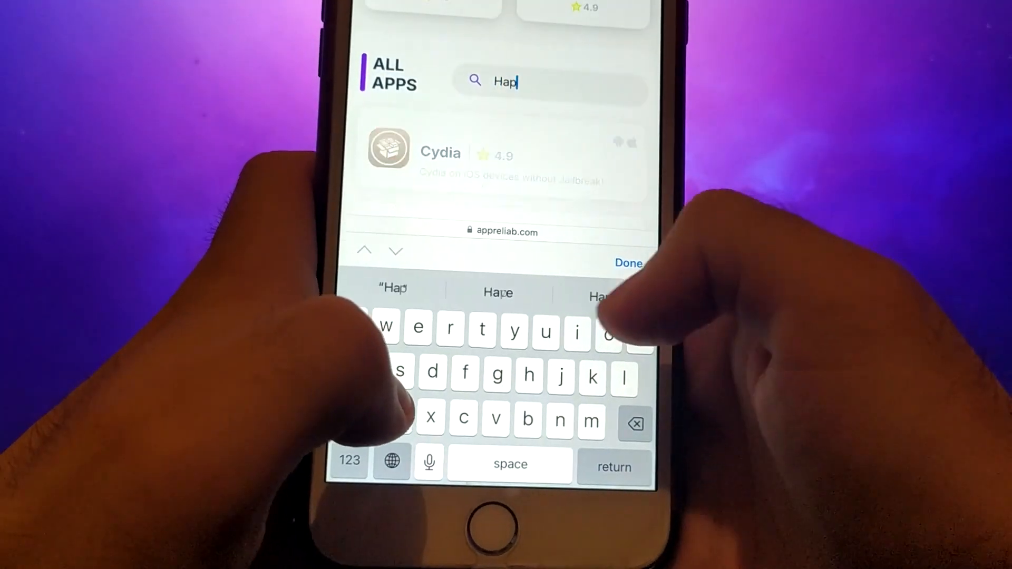
click(627, 263)
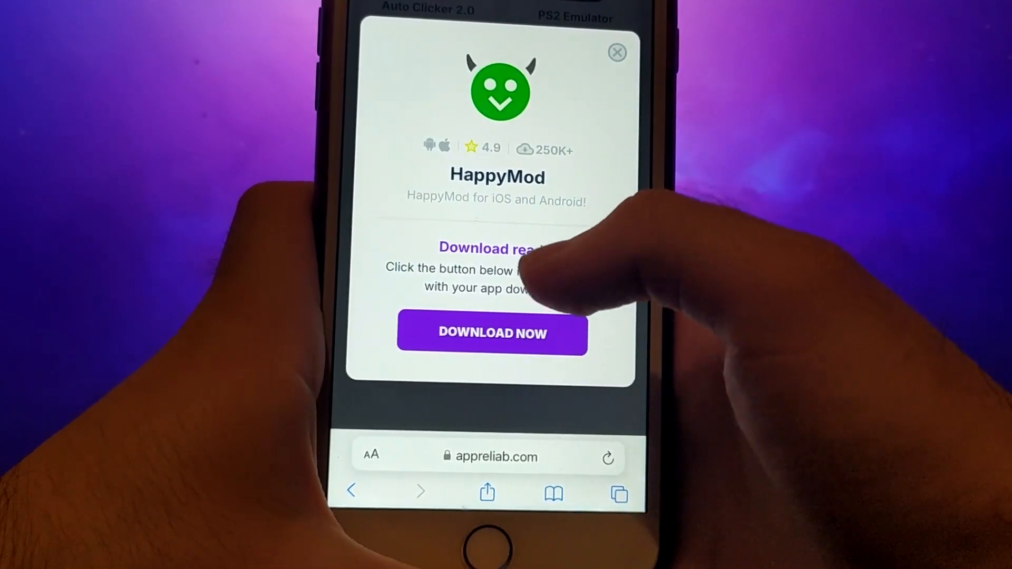
- Start the HappyMod download from the DOWNLOAD NOW popup
click(491, 334)
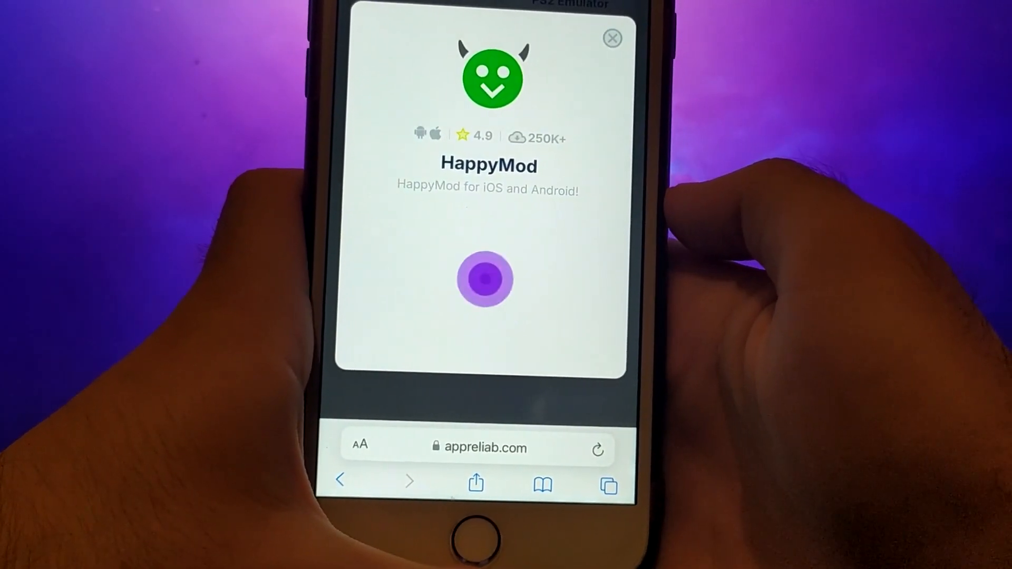
click(481, 279)
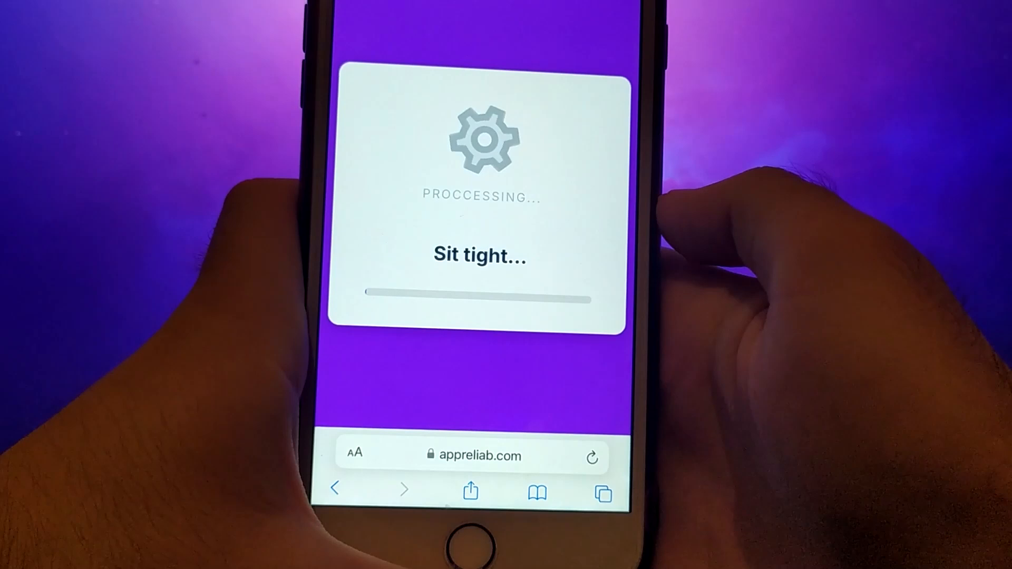